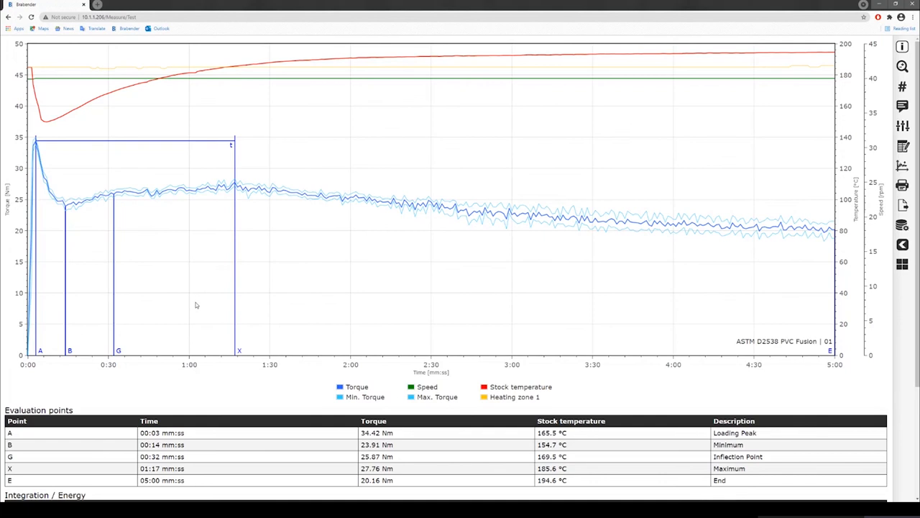
{"action": "mouse_move", "coordinate": [65, 203]}
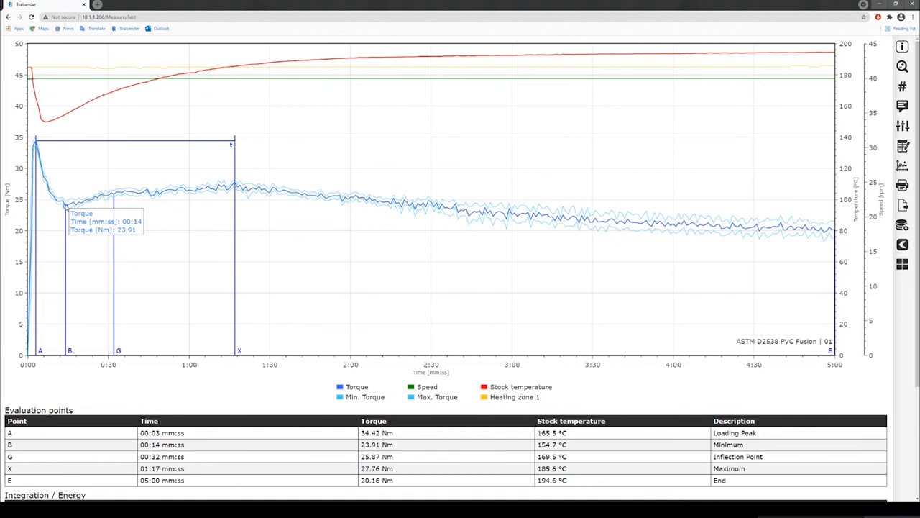
{"action": "mouse_move", "coordinate": [236, 189]}
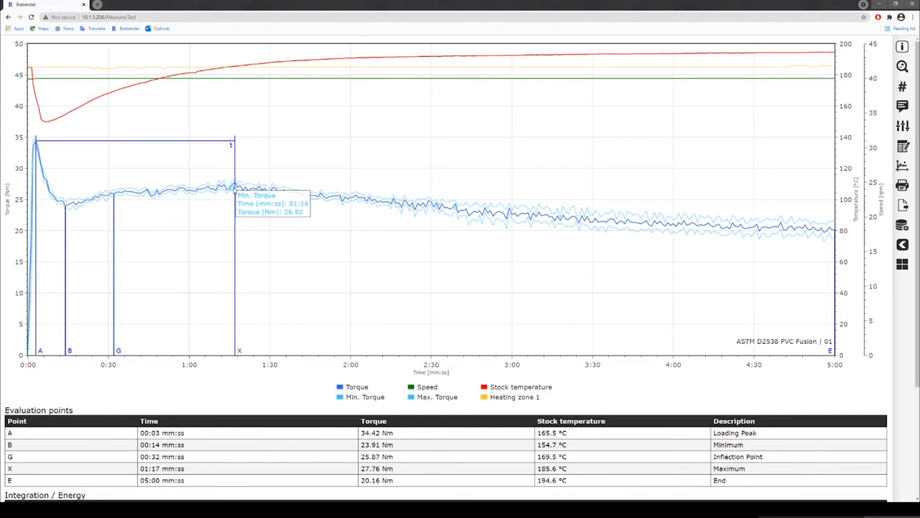
Scroll down to reveal the energy table (508.3 kNm/kg) and fusion time results
{"action": "scroll", "scroll_direction": "down", "scroll_amount": 3}
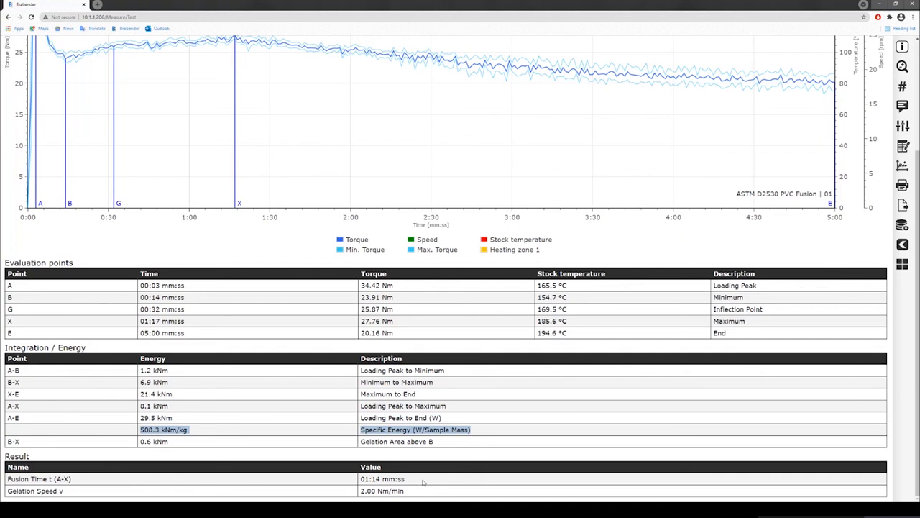
Expand the 'i' button menu to show descriptions of printing, exporting and reference-curve functions
{"action": "left_click", "coordinate": [902, 46]}
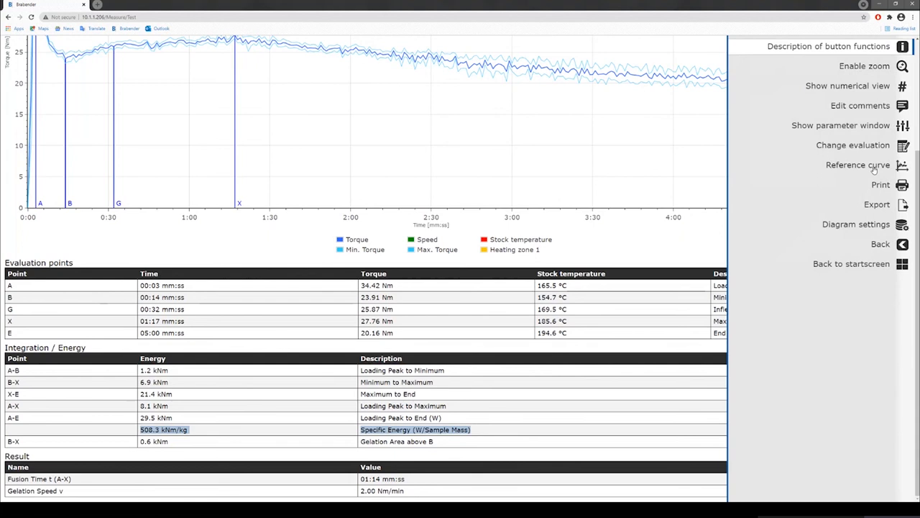